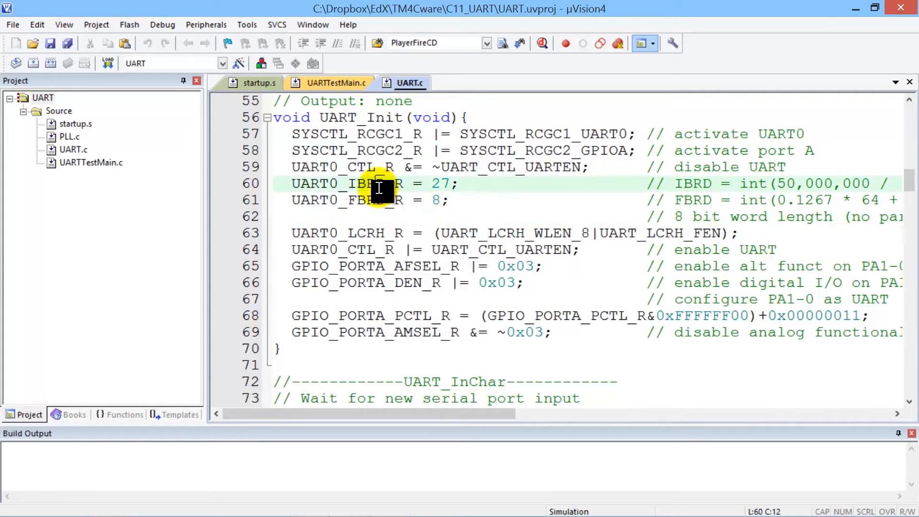
# - From UART0_IBRD_R in the code, use the bookmarks to reach Register 5 UARTIBRD on page 911
pyautogui.doubleClick(365, 183)
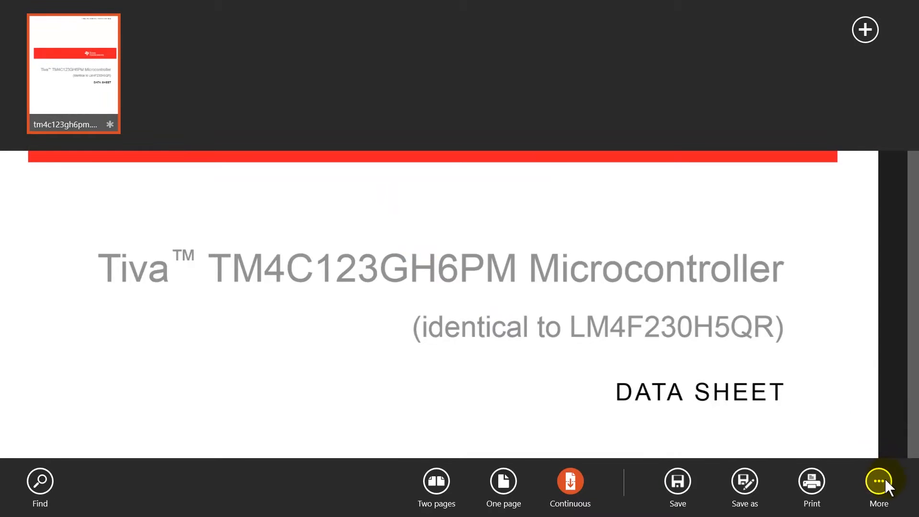
pyautogui.click(878, 482)
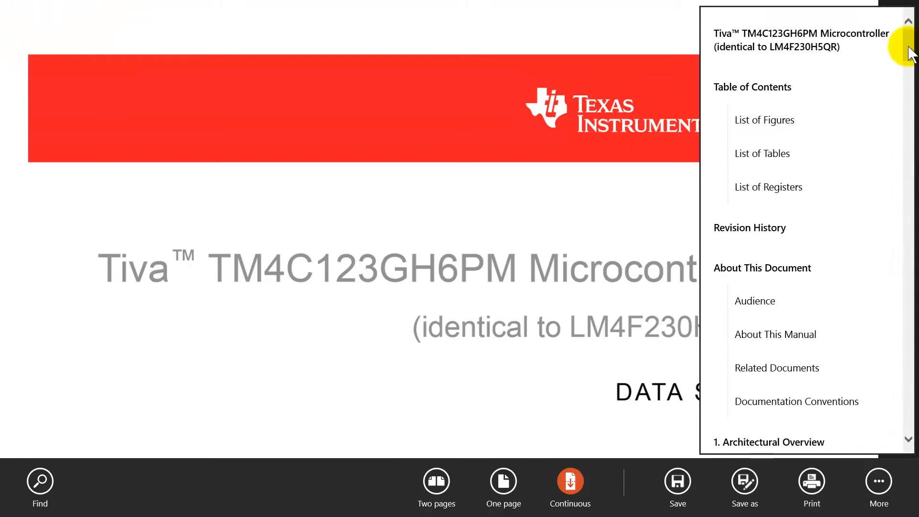
pyautogui.scroll(-3)
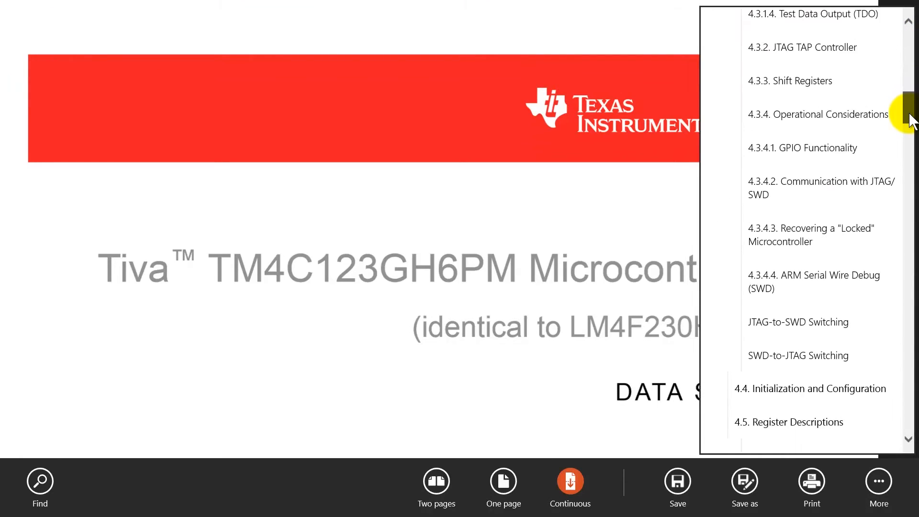
pyautogui.moveTo(907, 108); pyautogui.dragTo(907, 273)
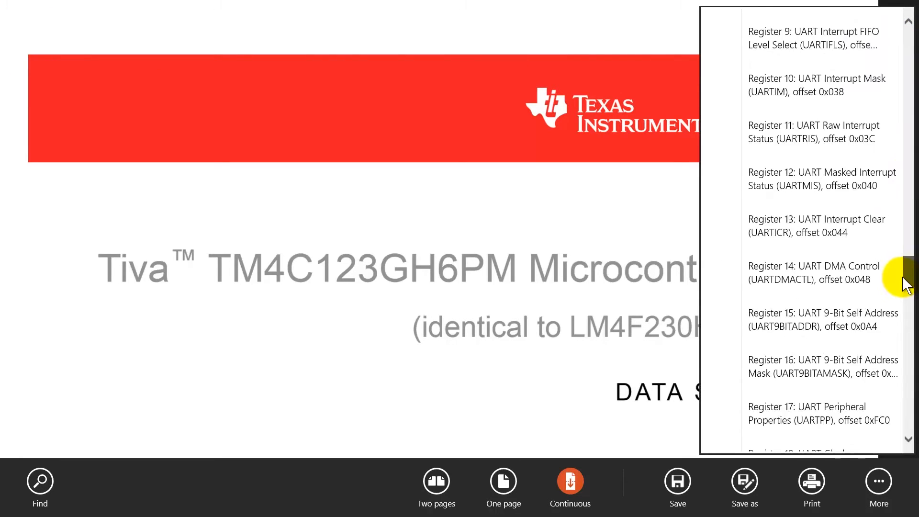
pyautogui.scroll(-3)
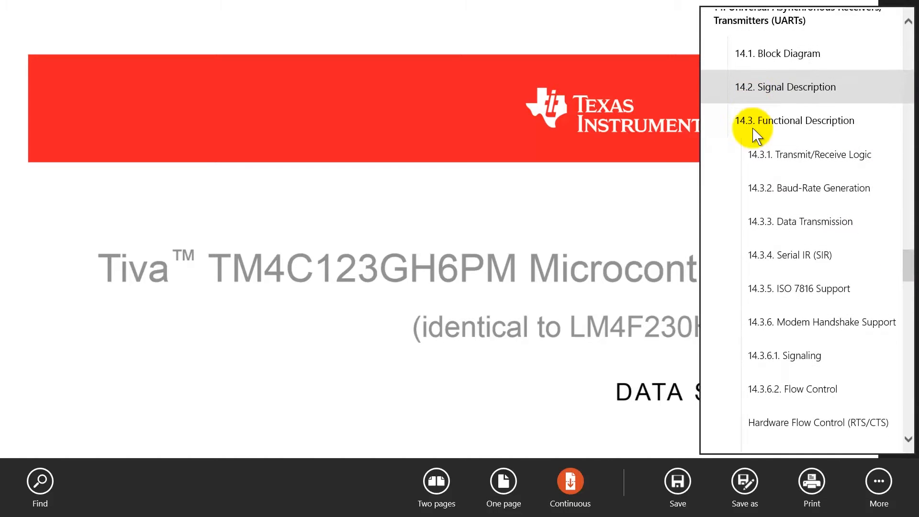
pyautogui.scroll(-3)
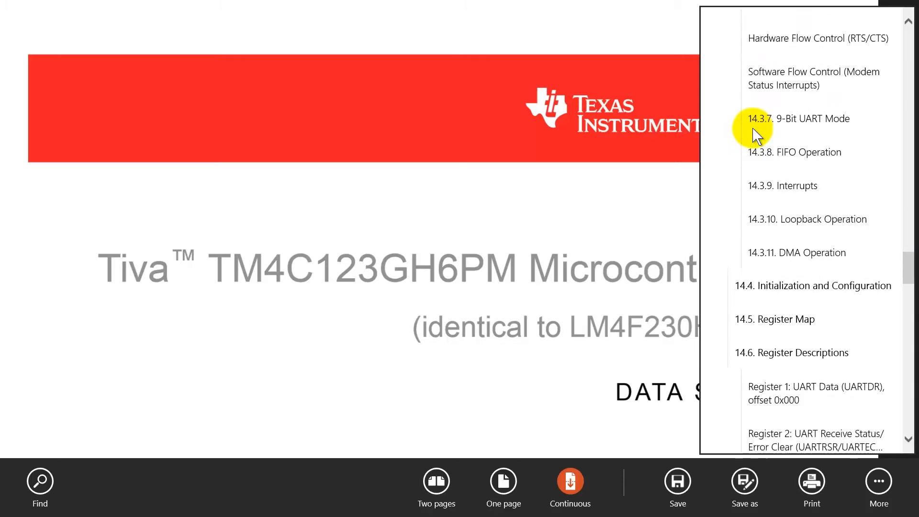
pyautogui.scroll(-3)
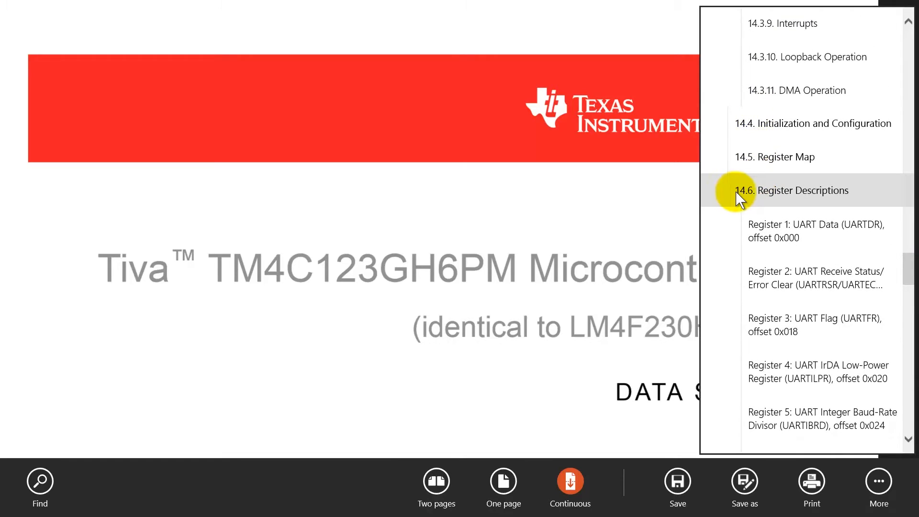
pyautogui.moveTo(795, 286)
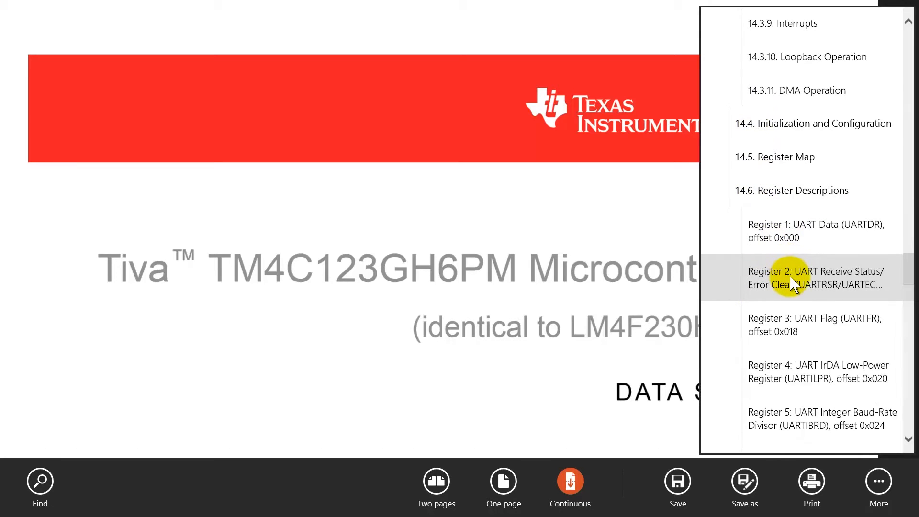
pyautogui.scroll(-3)
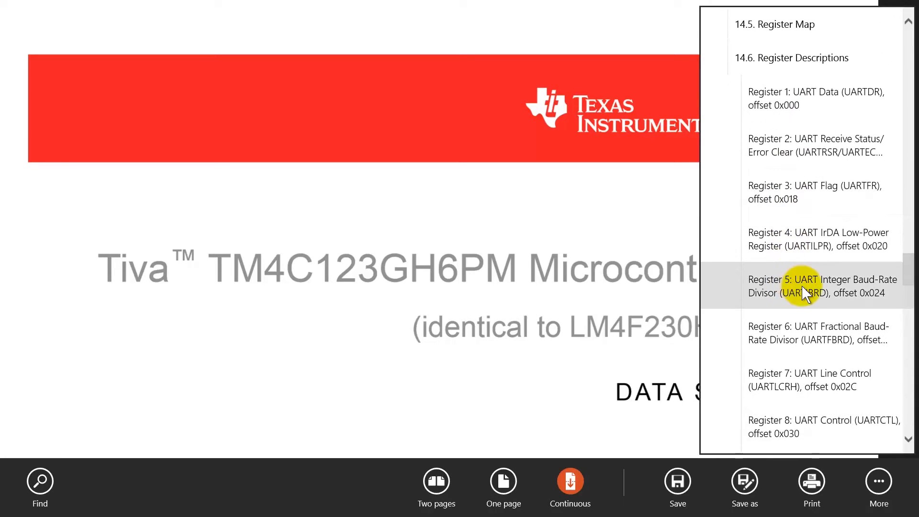
pyautogui.click(806, 293)
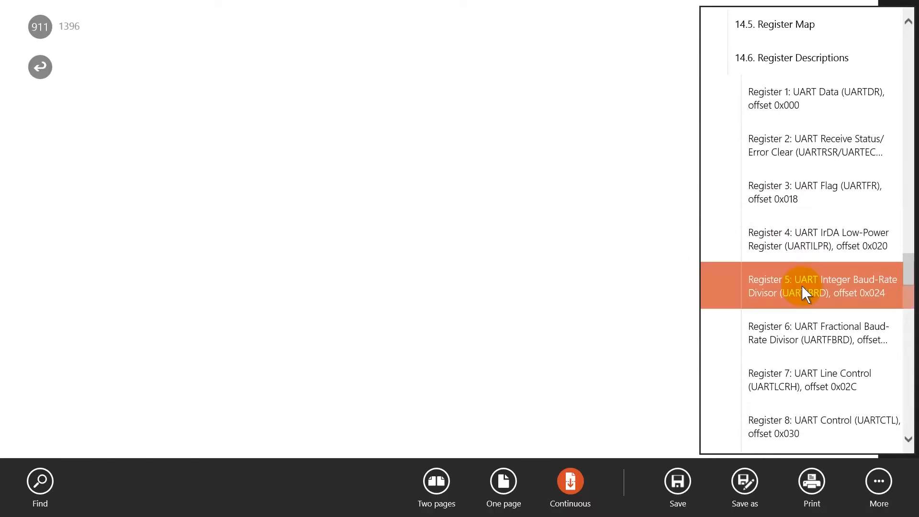
# - Dismiss the bookmark pane and read down to Register 6 UARTFBRD on page 912
pyautogui.click(806, 293)
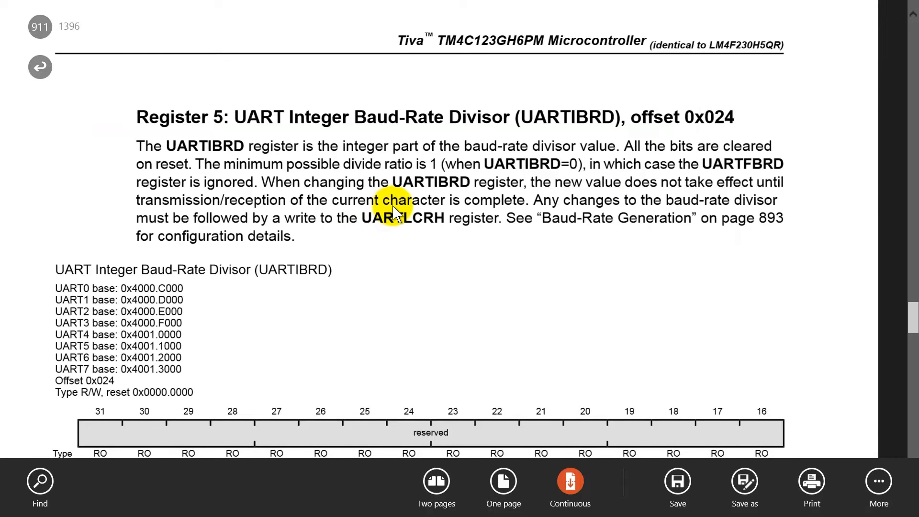
pyautogui.doubleClick(403, 199)
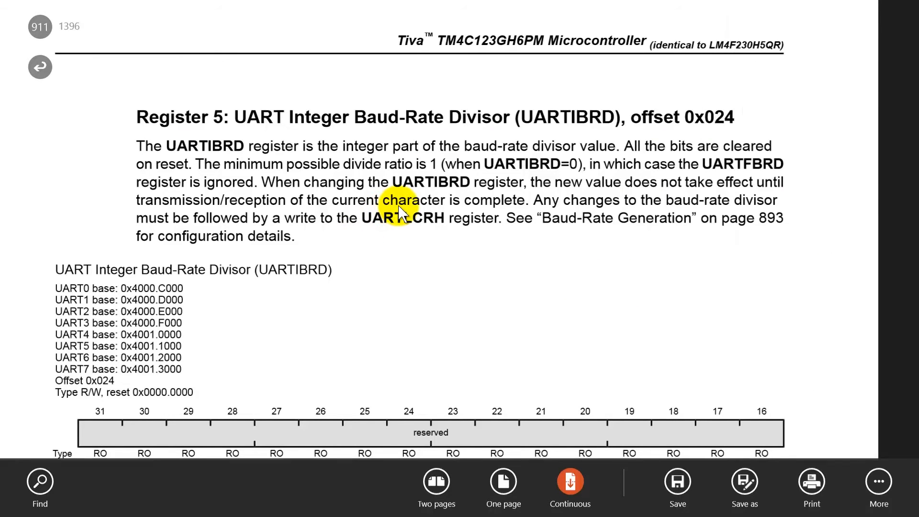
pyautogui.scroll(-3)
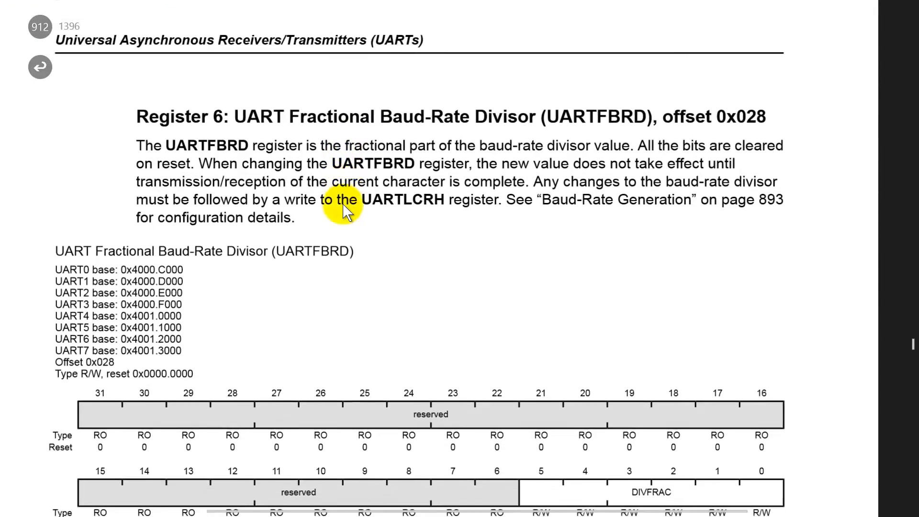
pyautogui.scroll(-3)
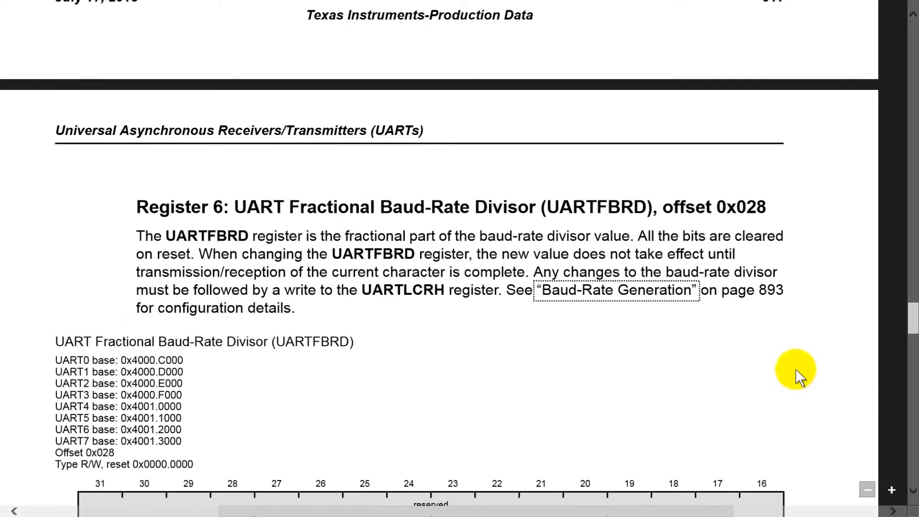
pyautogui.moveTo(606, 294)
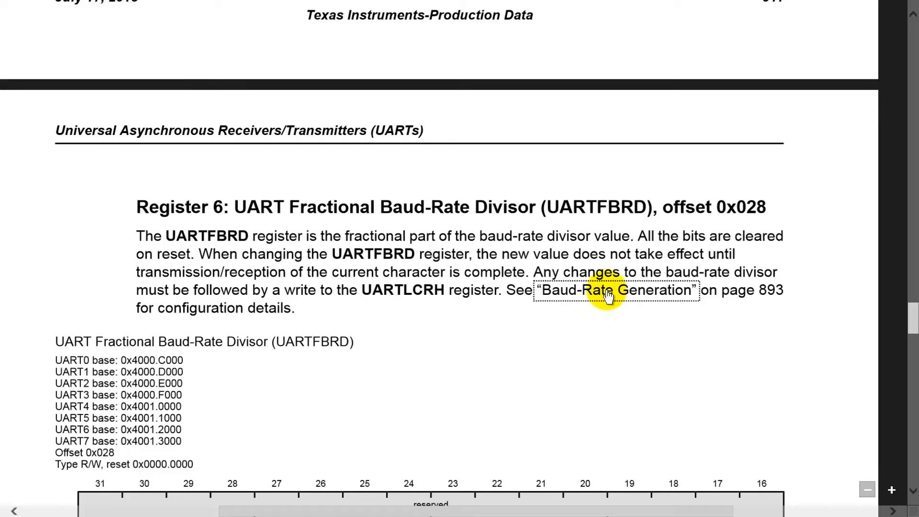
# - Follow the Baud-Rate Generation cross-reference to page 893
pyautogui.click(606, 290)
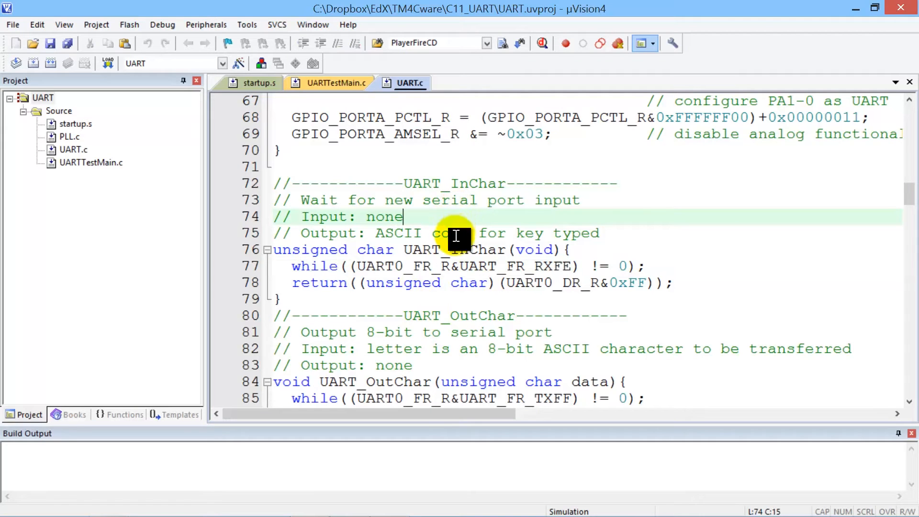
# - Pick out UART0_FR_R in UART_InChar, then return to the datasheet
pyautogui.doubleClick(401, 266)
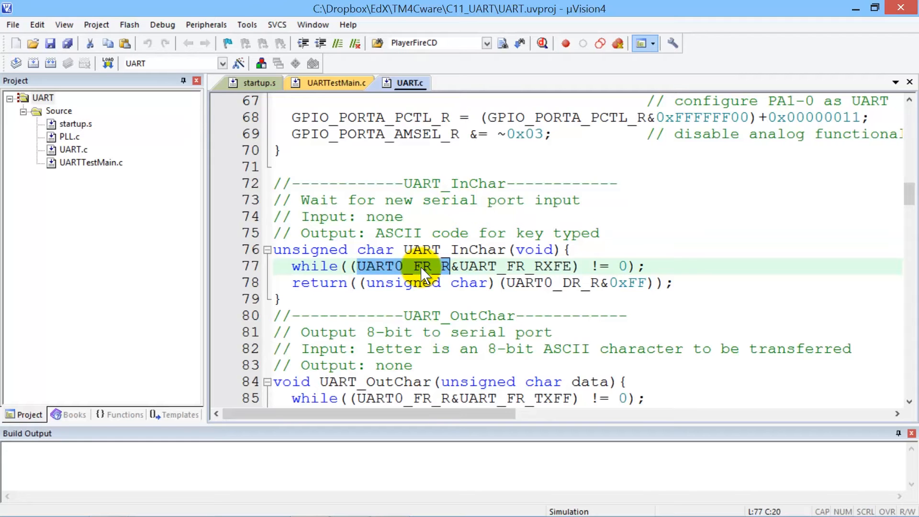
pyautogui.press('Alt+Tab')
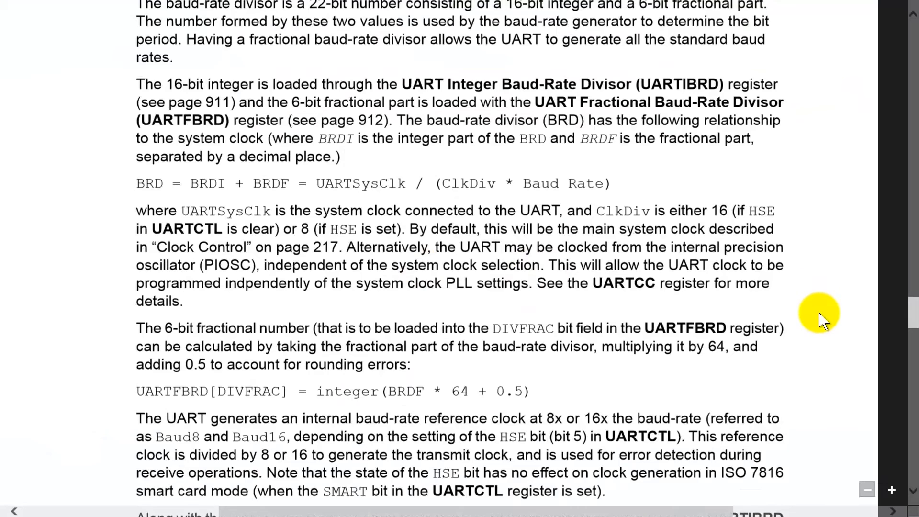
# - Use the bookmarks to reach Register 3 UART Flag (UARTFR), offset 0x018, on page 908
pyautogui.click(879, 481)
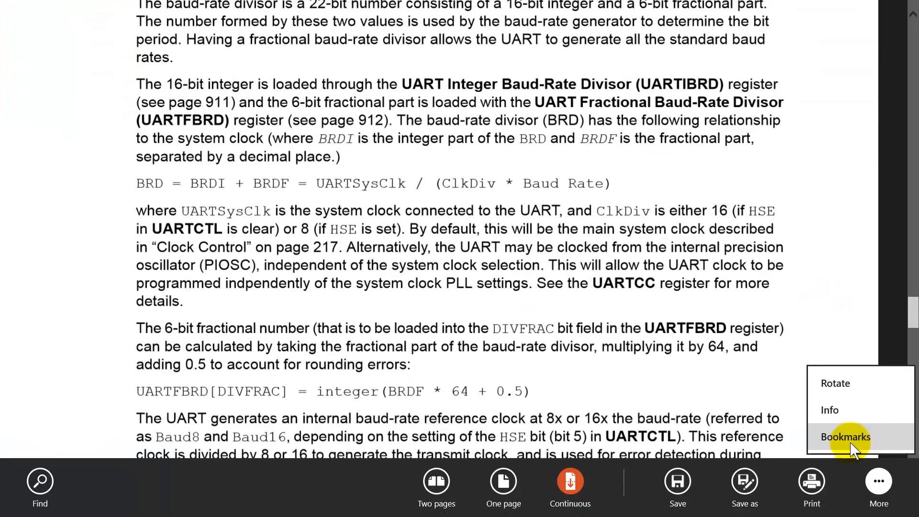
pyautogui.click(846, 436)
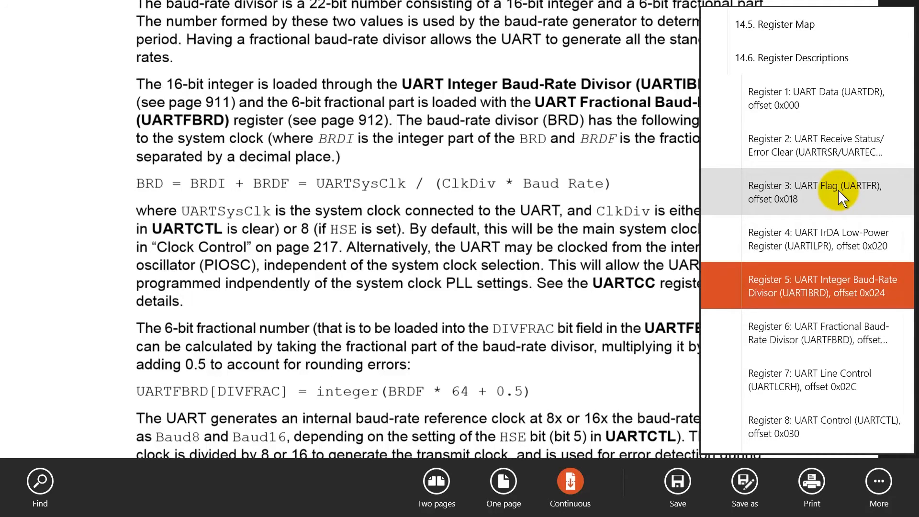
pyautogui.click(815, 192)
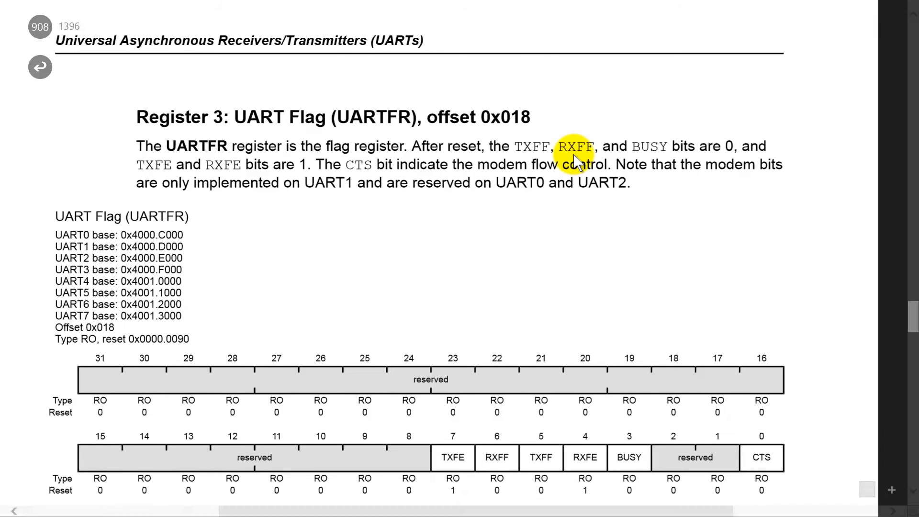
# - Circle RXFE bit 4 in the diagram and mark its 0 'receiver is not empty' value in the field table
pyautogui.scroll(-3)
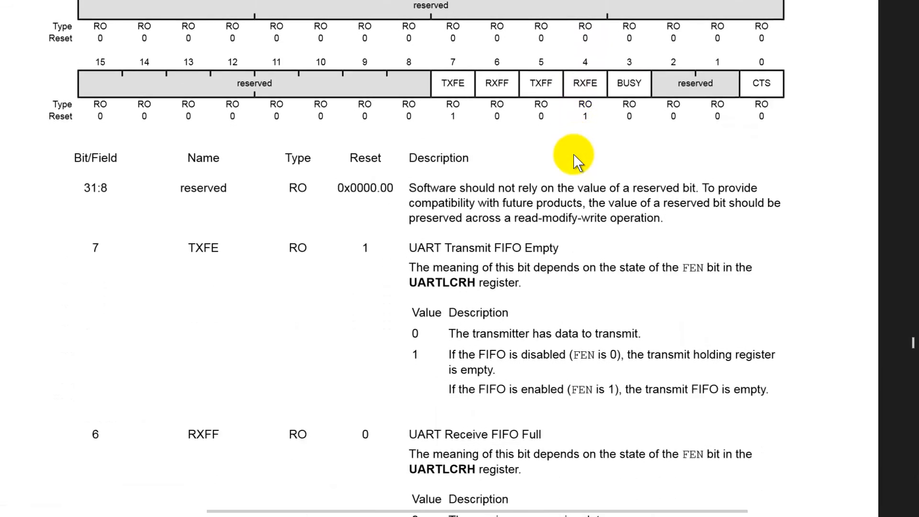
pyautogui.scroll(-3)
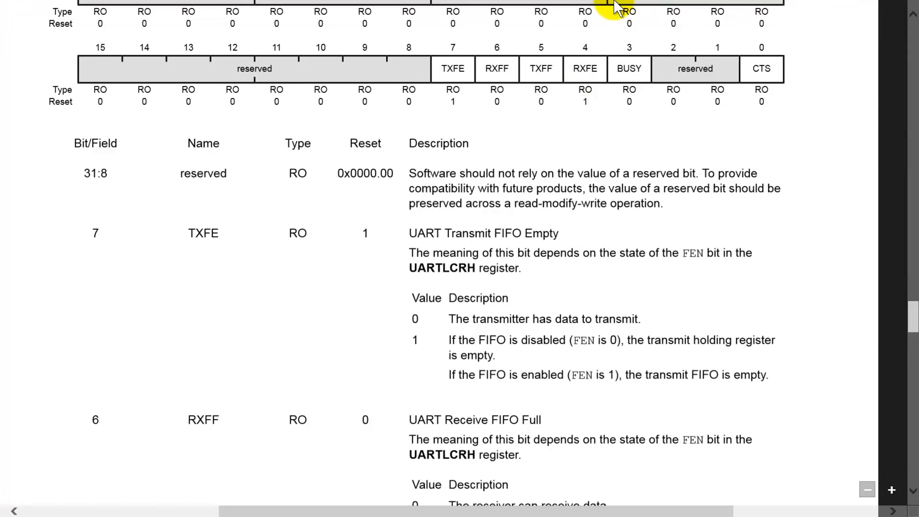
pyautogui.moveTo(563, 53); pyautogui.dragTo(586, 117)
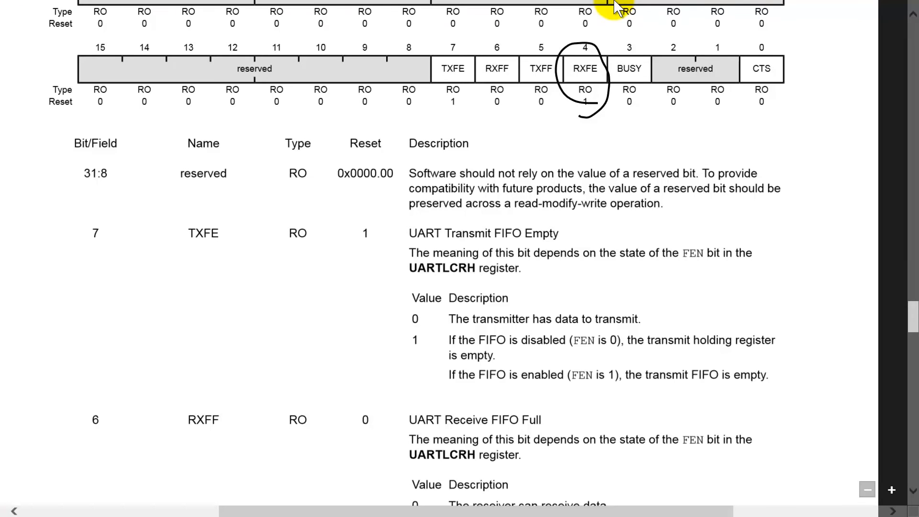
pyautogui.scroll(-3)
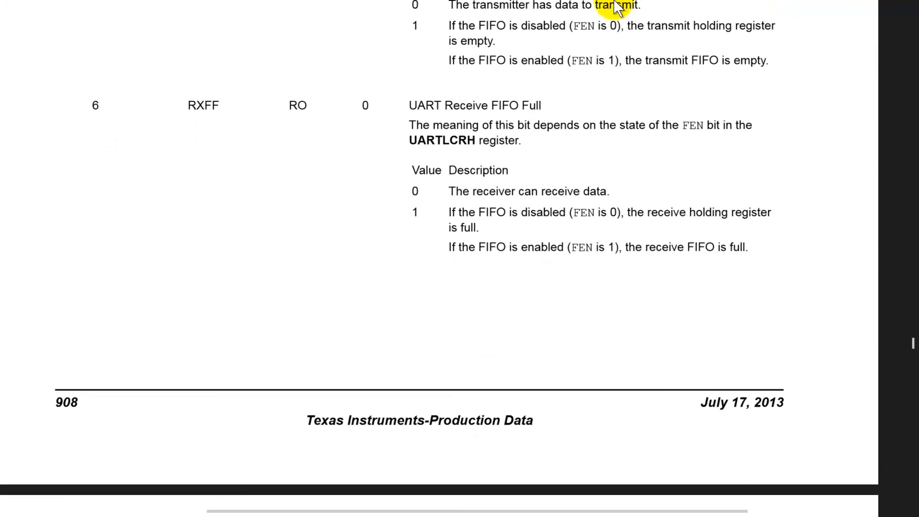
pyautogui.scroll(-3)
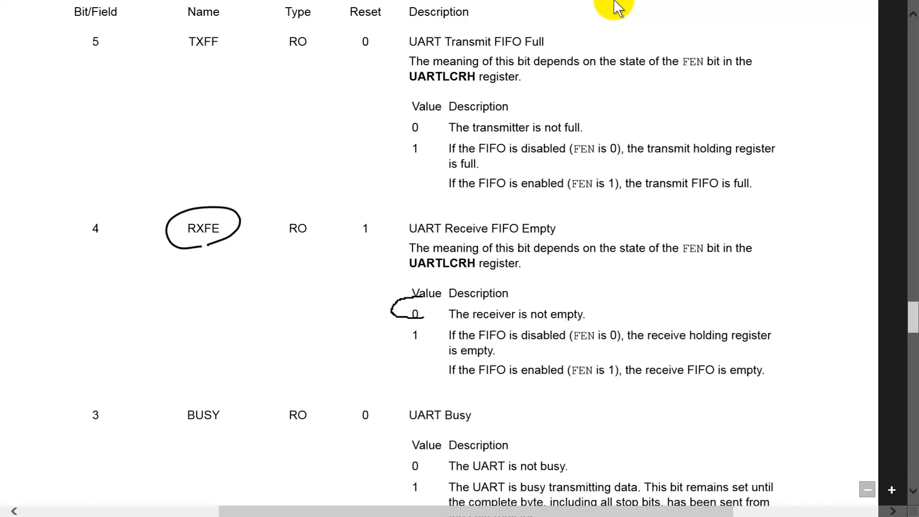
pyautogui.moveTo(411, 310); pyautogui.dragTo(627, 314)
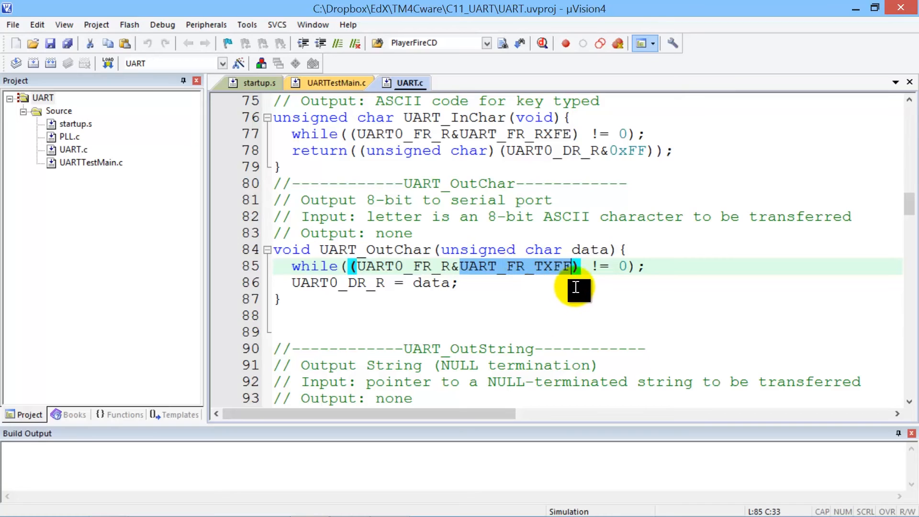
# - Delete and retype UART_FR_TXFF in UART_OutChar's while test
pyautogui.press('Delete')
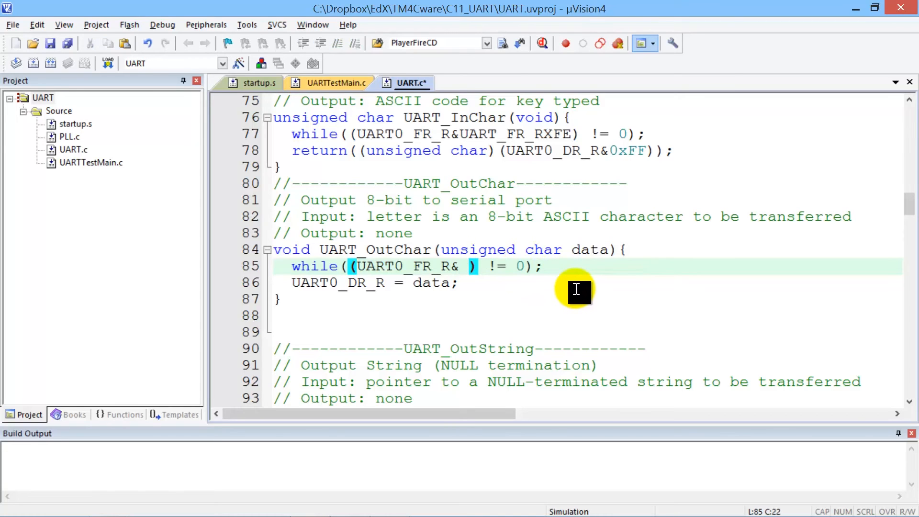
pyautogui.write('UART_FR_TXFF')
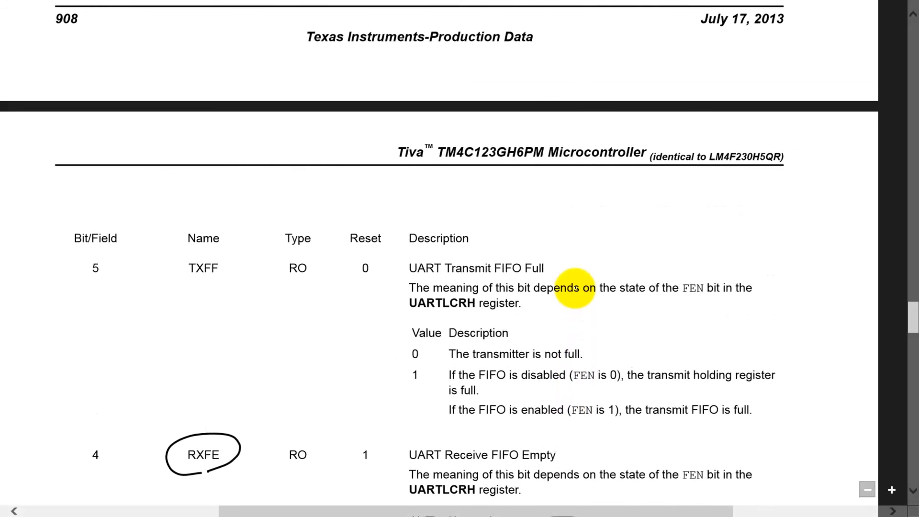
# - Mark TXFF's 0 'transmitter is not full' row in ink
pyautogui.moveTo(401, 343); pyautogui.dragTo(632, 364)
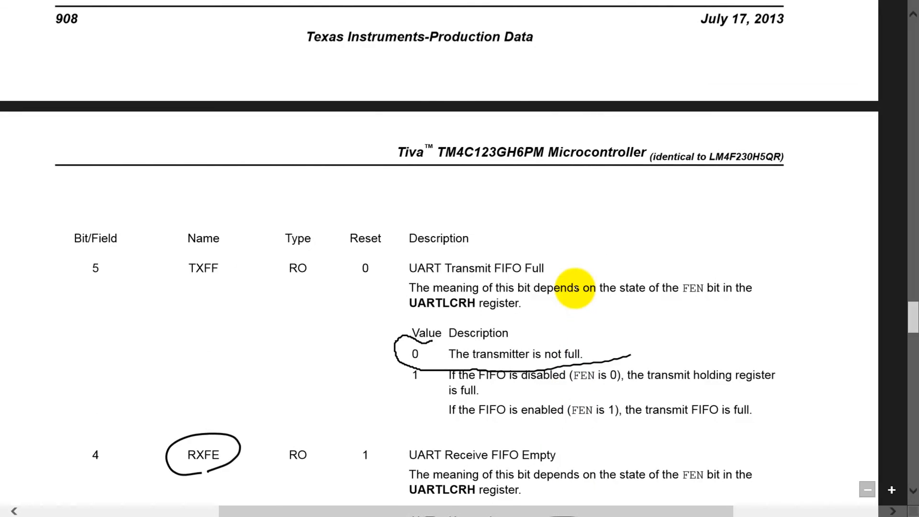